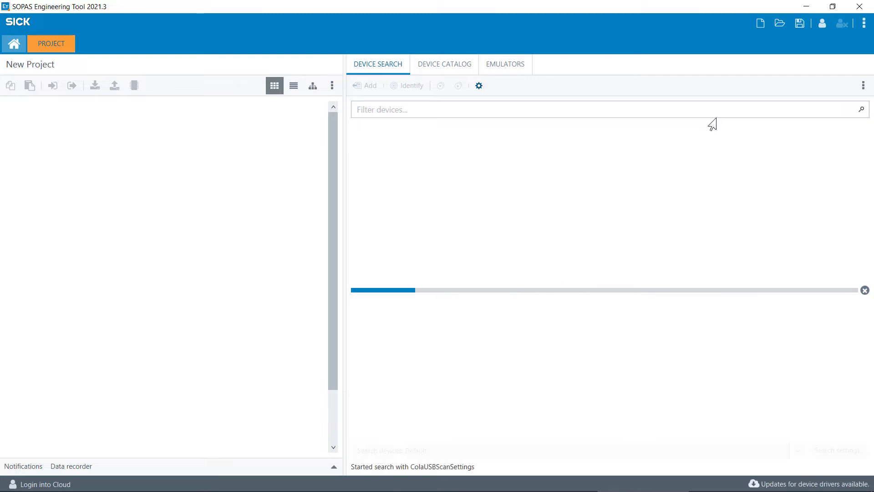
mouse_move(421, 476)
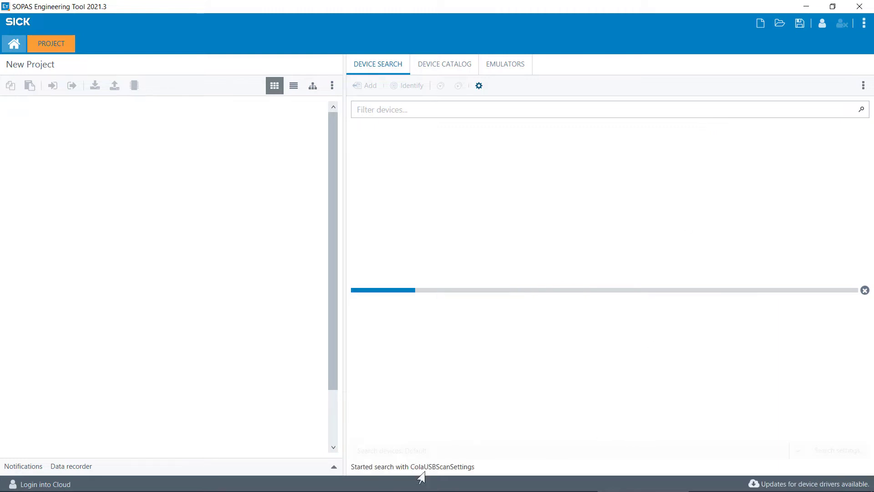
mouse_move(443, 477)
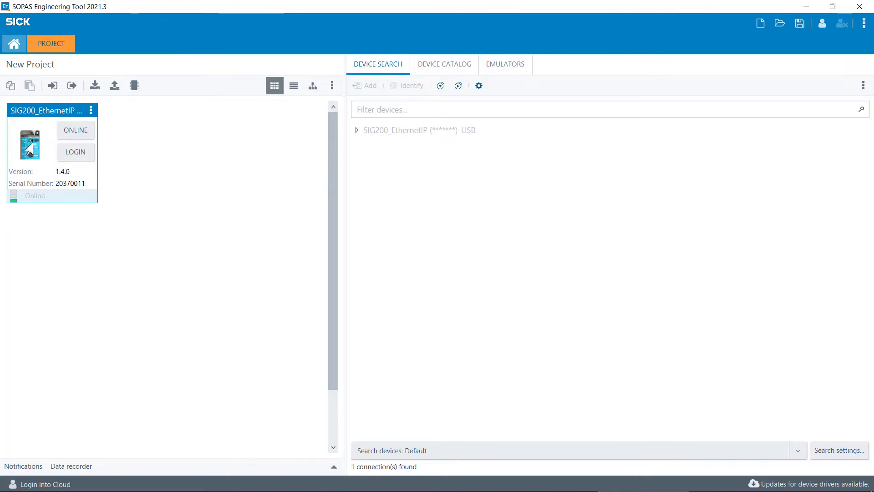
- Open the SIG200_EthernetIP device and maximize its window to full size
left_click(76, 131)
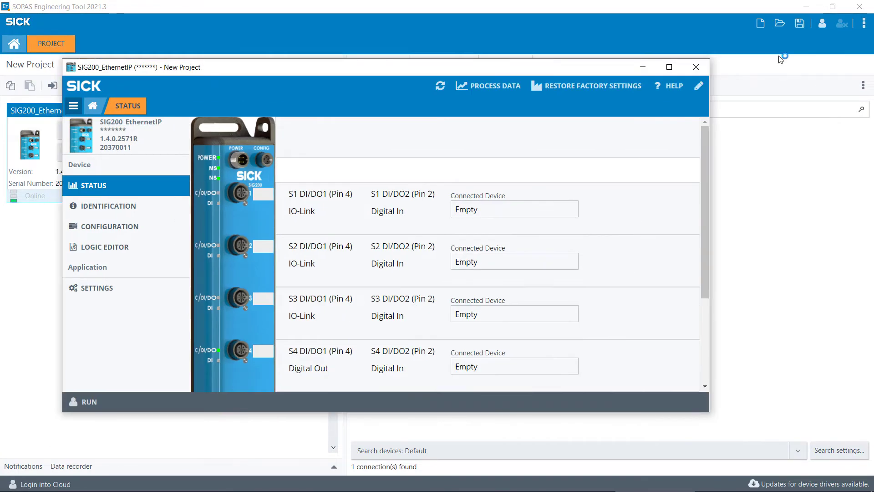
left_click(668, 66)
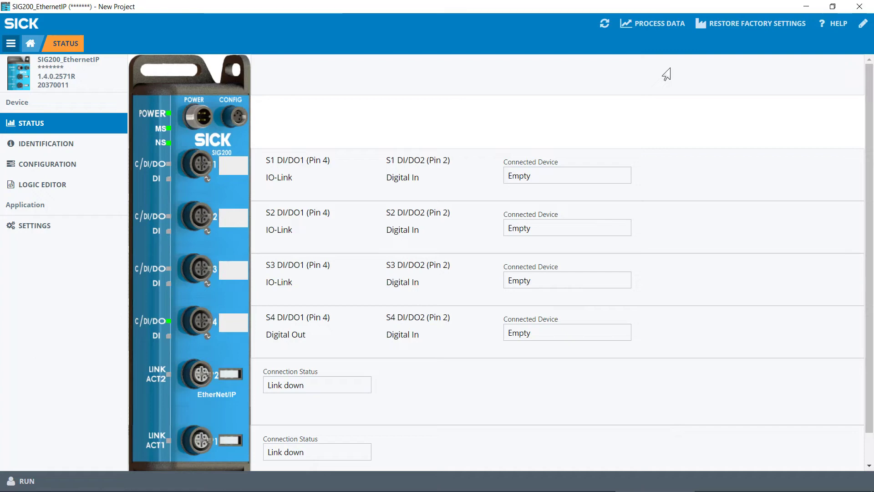
mouse_move(724, 23)
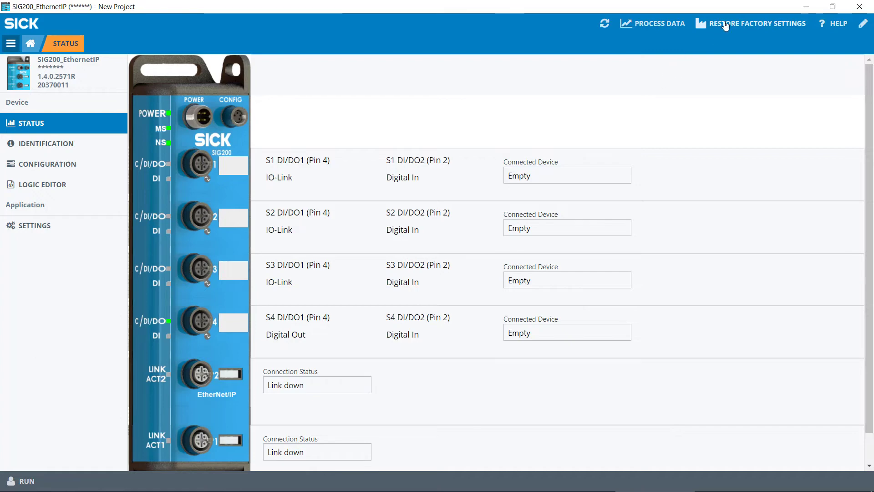
- Log in to the device as the Maintenance user with its password
left_click(531, 230)
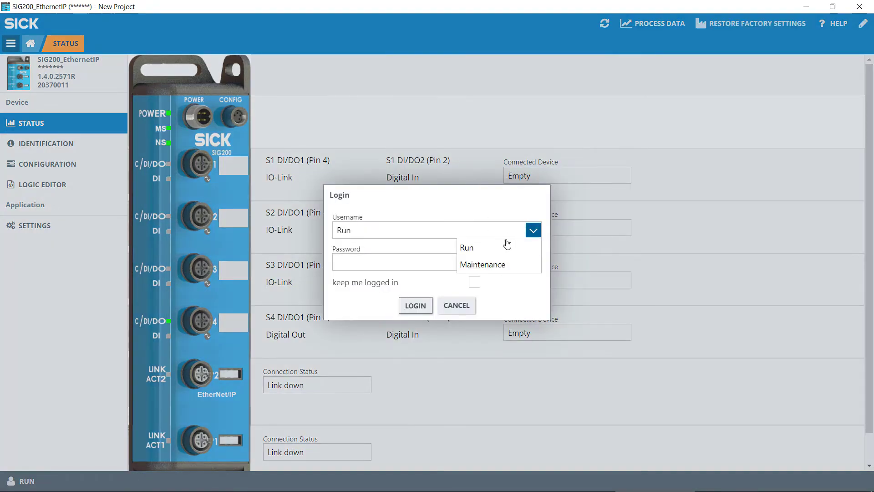
left_click(480, 265)
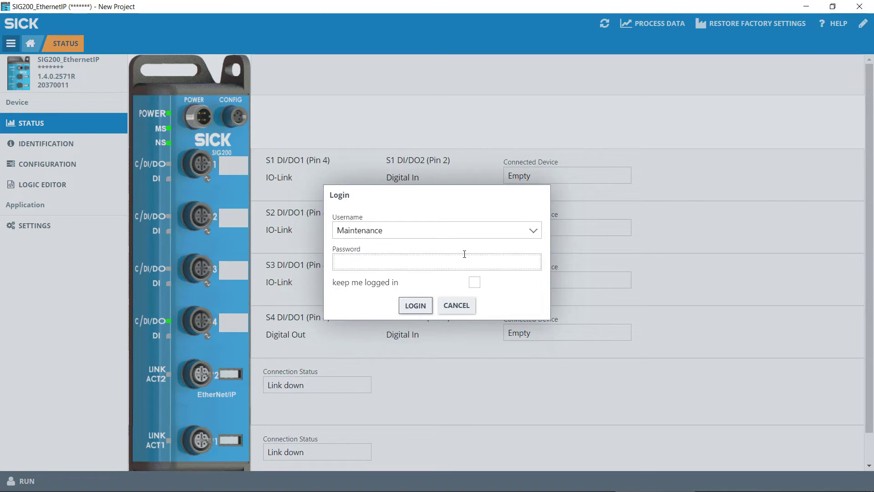
type("••••")
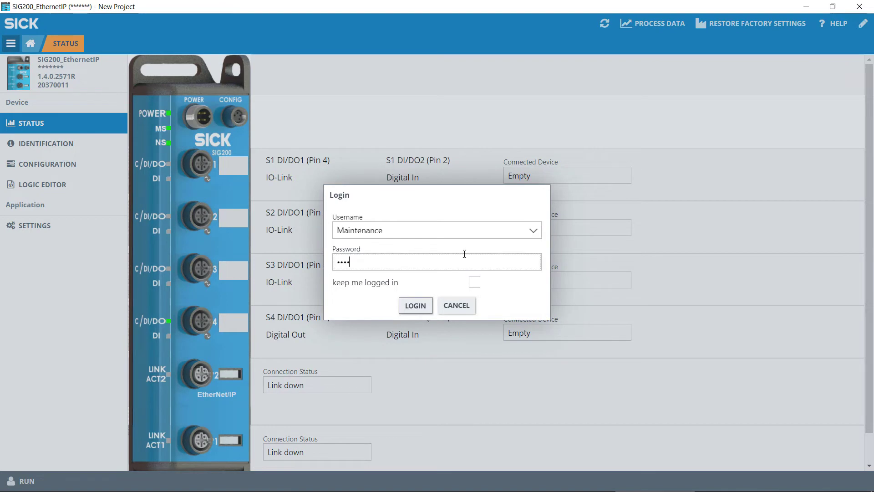
left_click(415, 305)
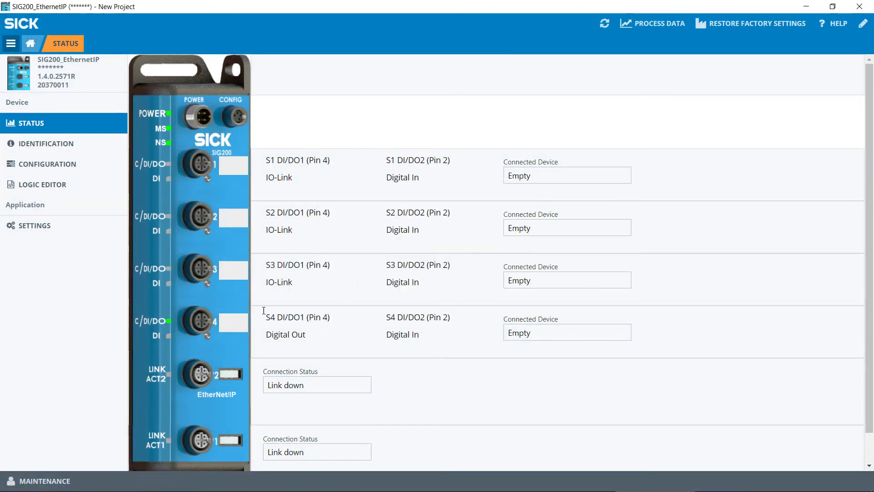
- Restore the SIG200 to factory settings and bring up its Configuration page under Identification
left_click(757, 24)
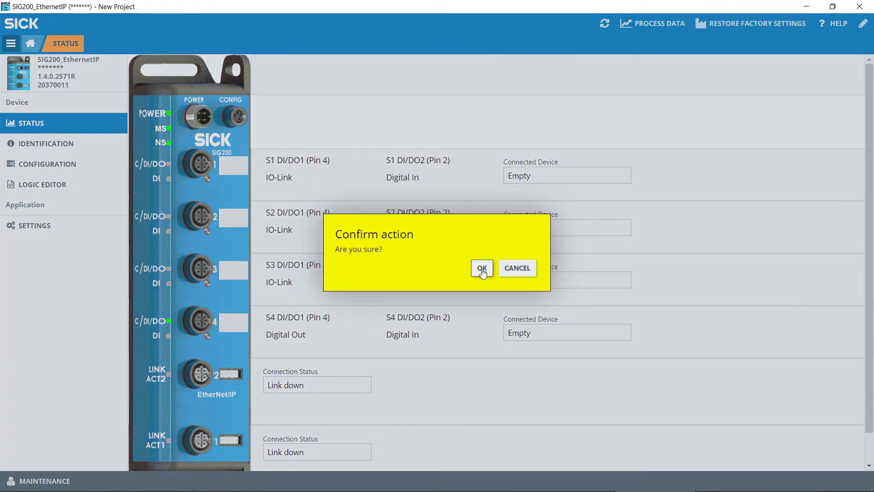
left_click(481, 268)
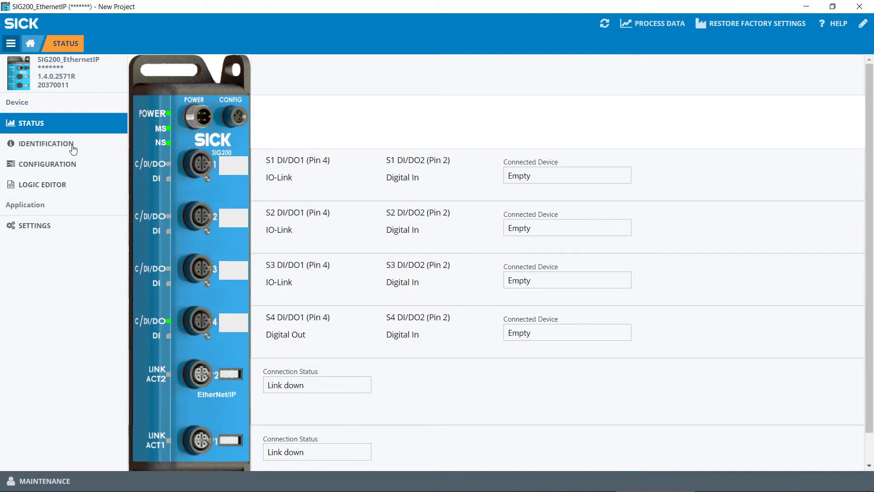
left_click(45, 143)
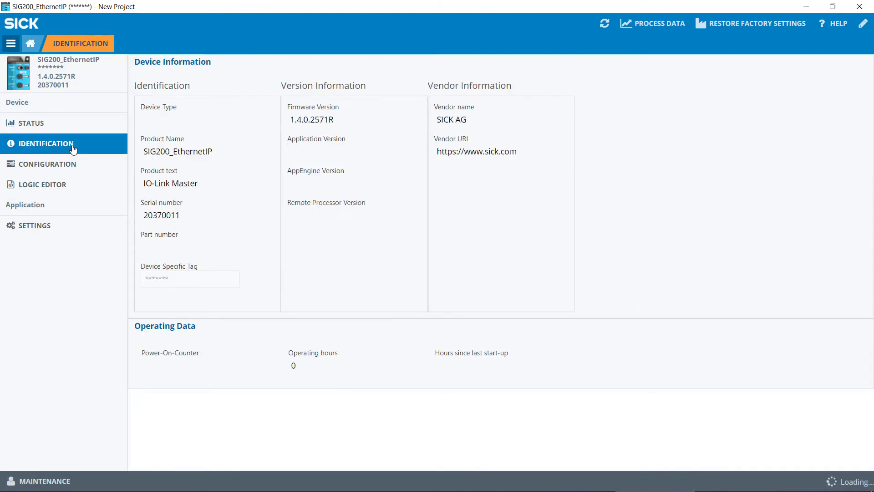
left_click(47, 164)
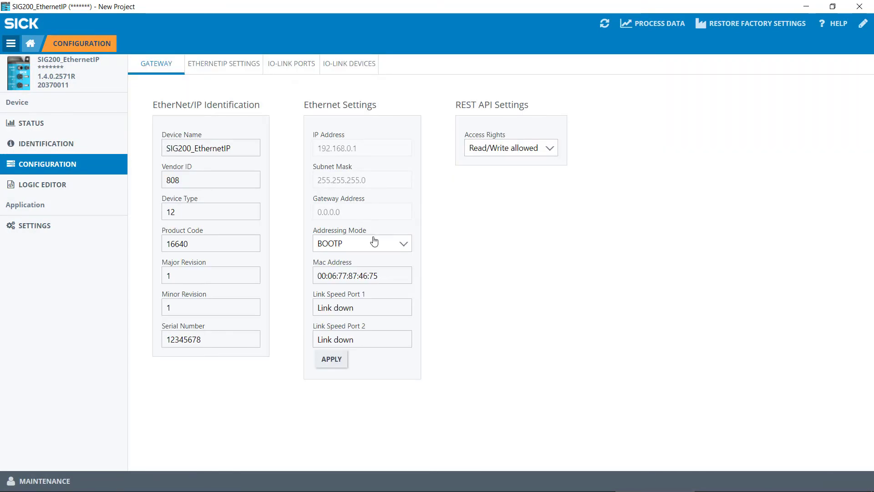
left_click(509, 148)
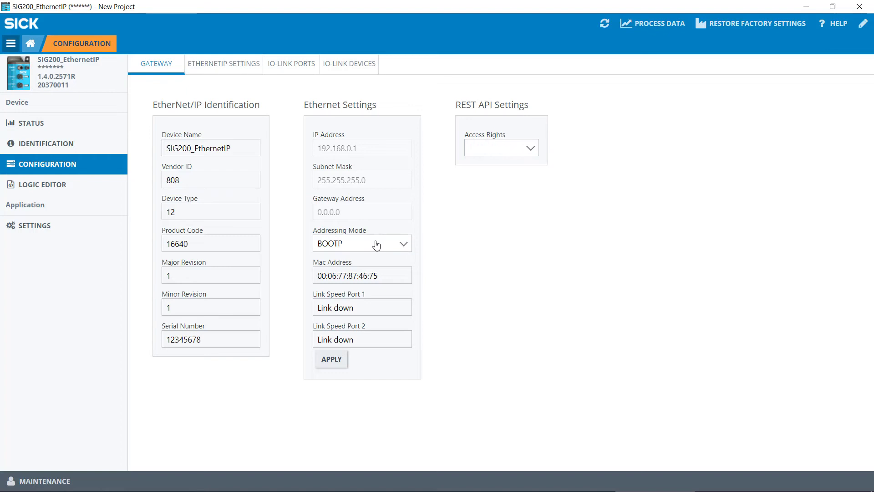
- Set the gateway addressing mode to Static and persist the Ethernet settings to the device
left_click(404, 243)
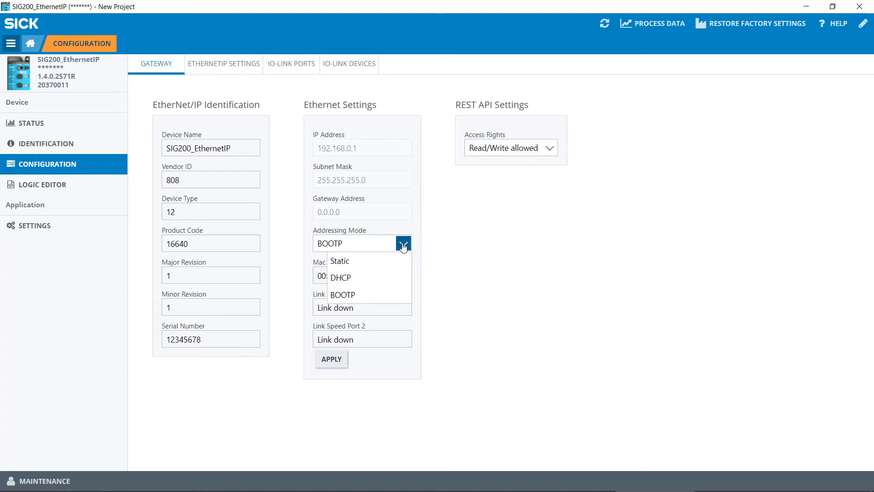
left_click(339, 260)
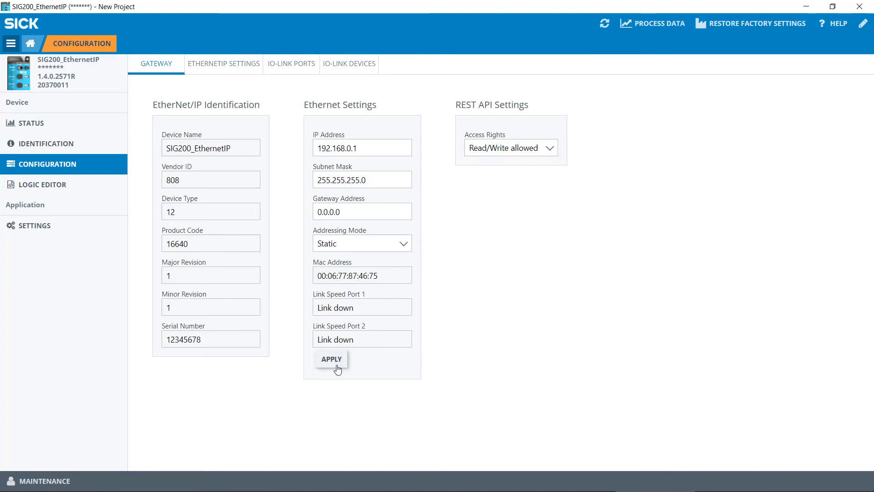
left_click(331, 359)
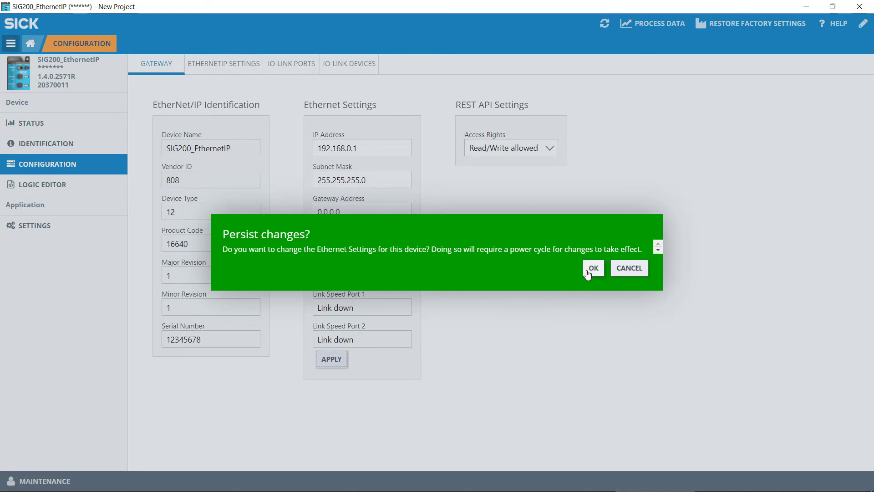
left_click(593, 268)
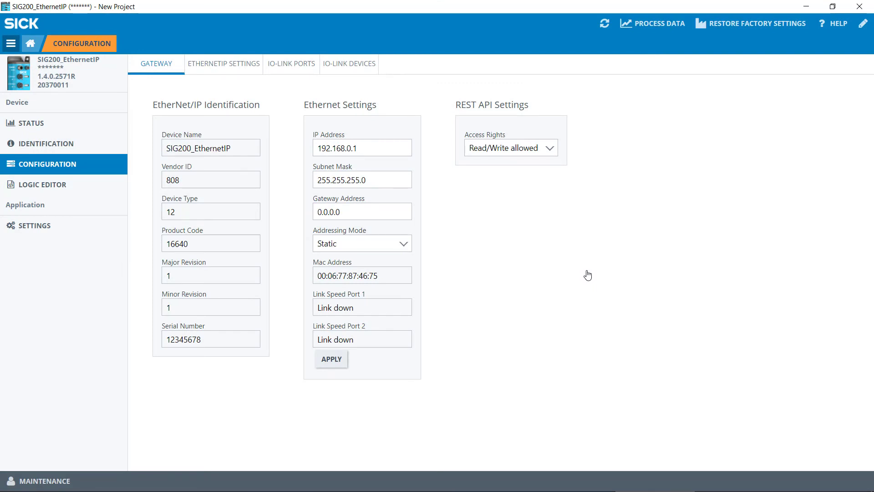
mouse_move(37, 121)
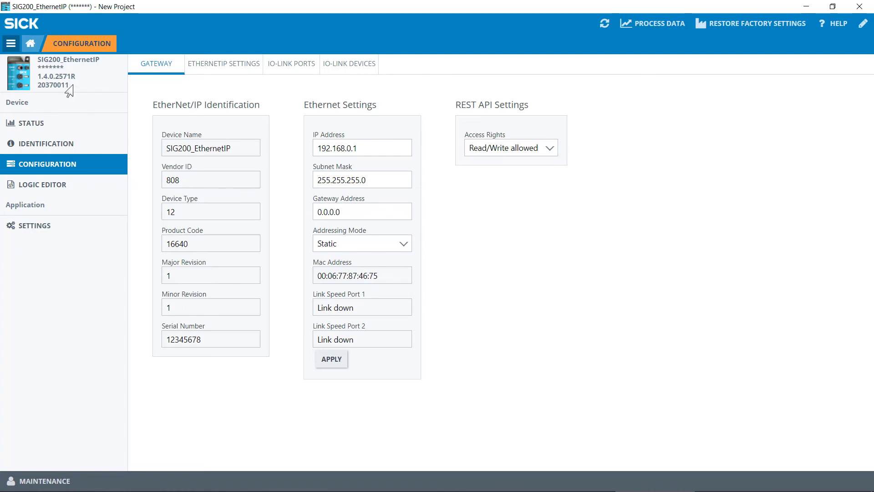
mouse_move(35, 130)
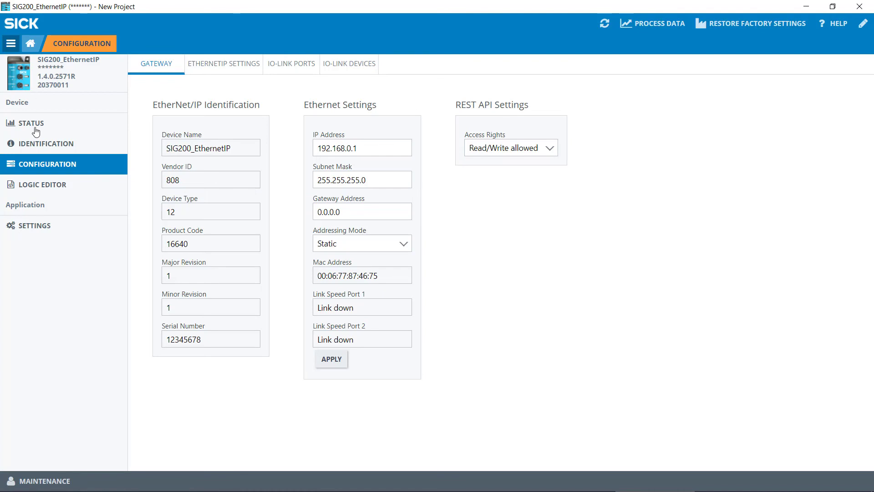
left_click(29, 123)
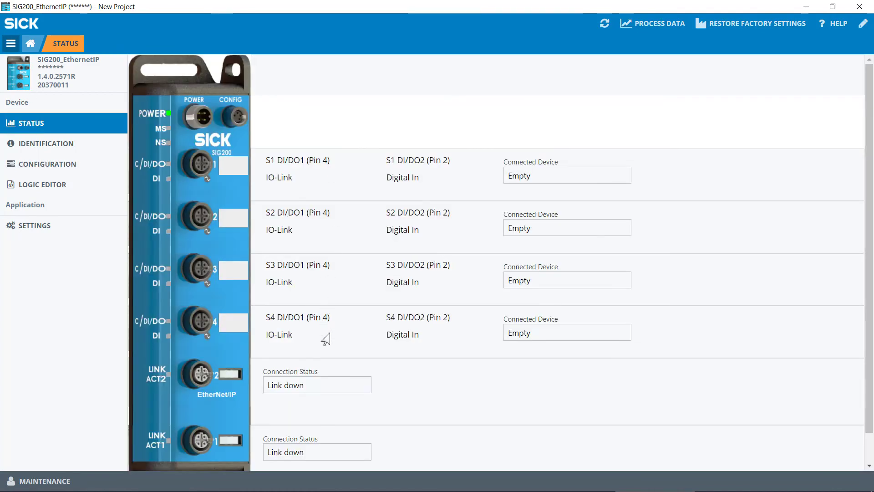
mouse_move(309, 295)
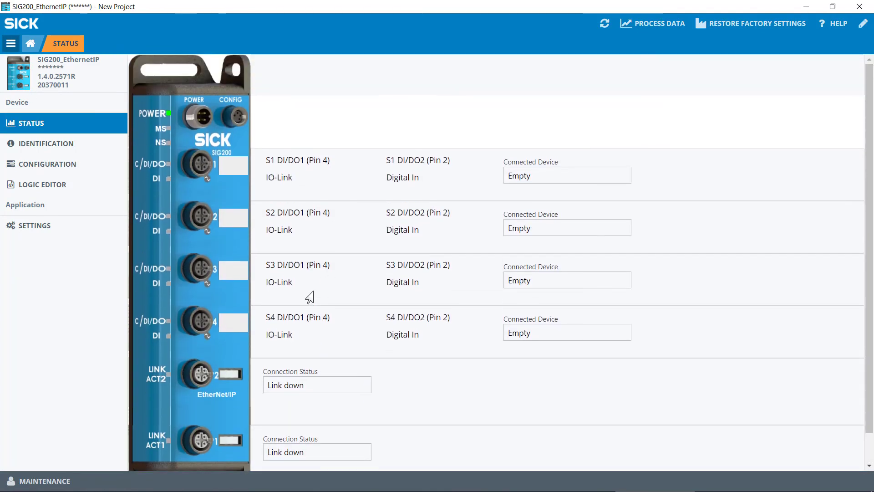
left_click(45, 142)
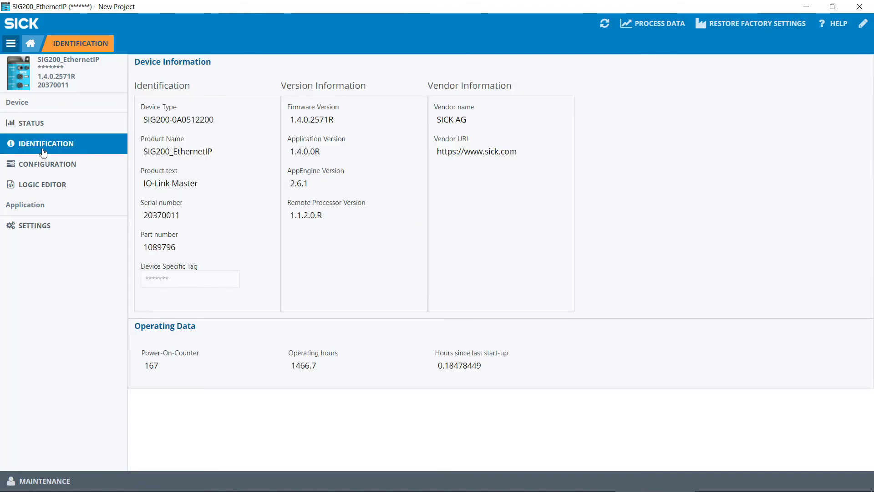
left_click(47, 164)
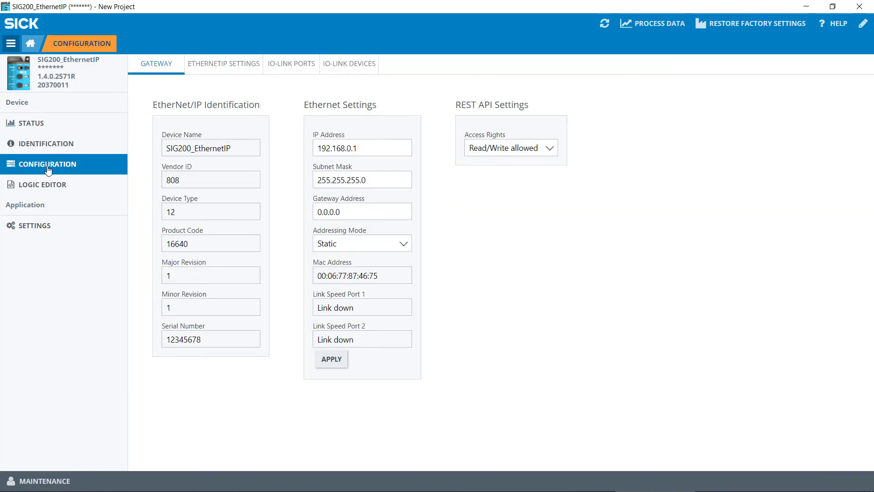
- Review the EtherNet/IP input/output data tables, then return to the Status overview
left_click(223, 62)
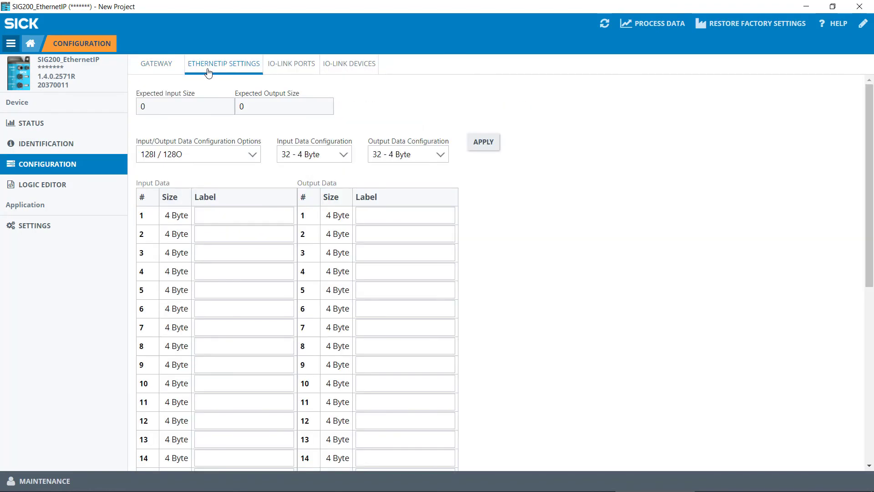
mouse_move(673, 214)
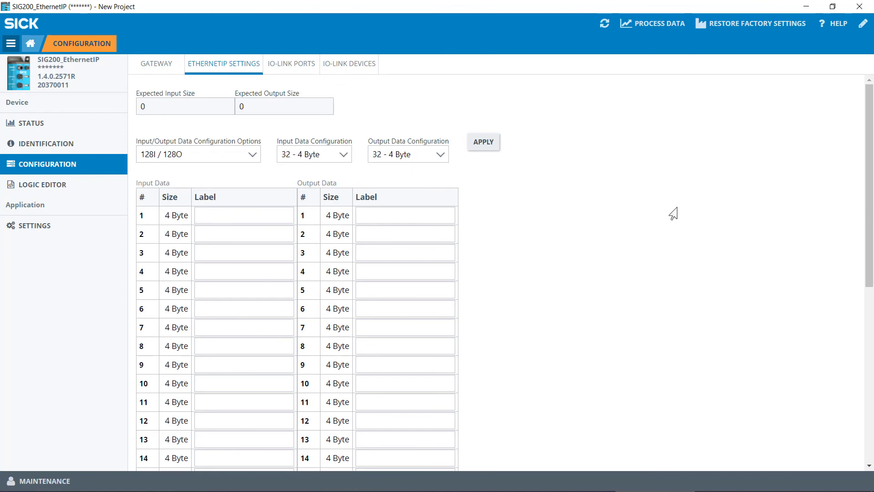
mouse_move(867, 124)
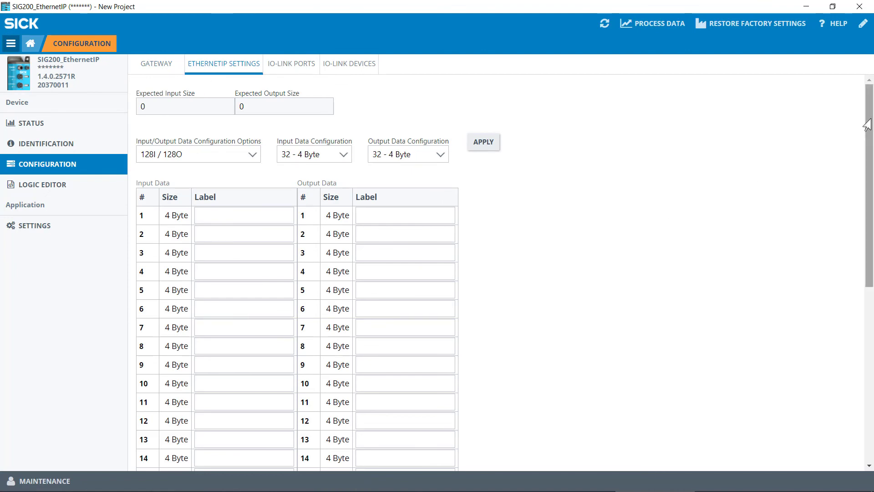
scroll("down", 3)
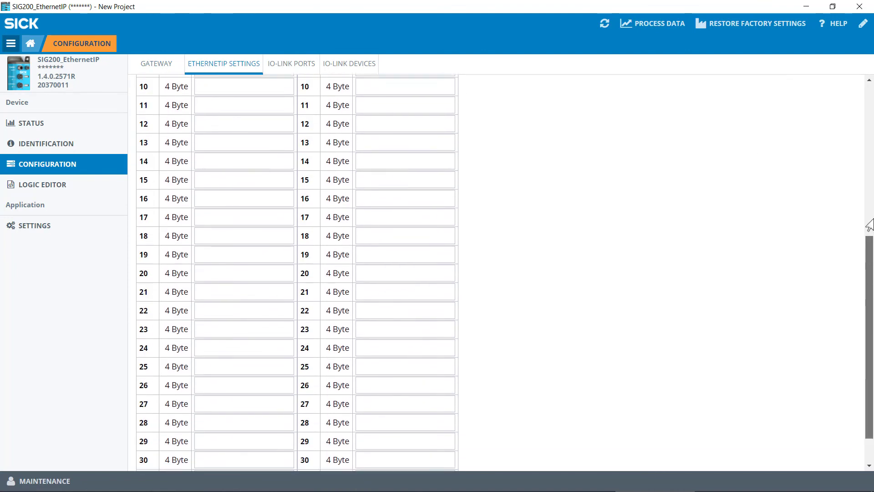
left_click(29, 123)
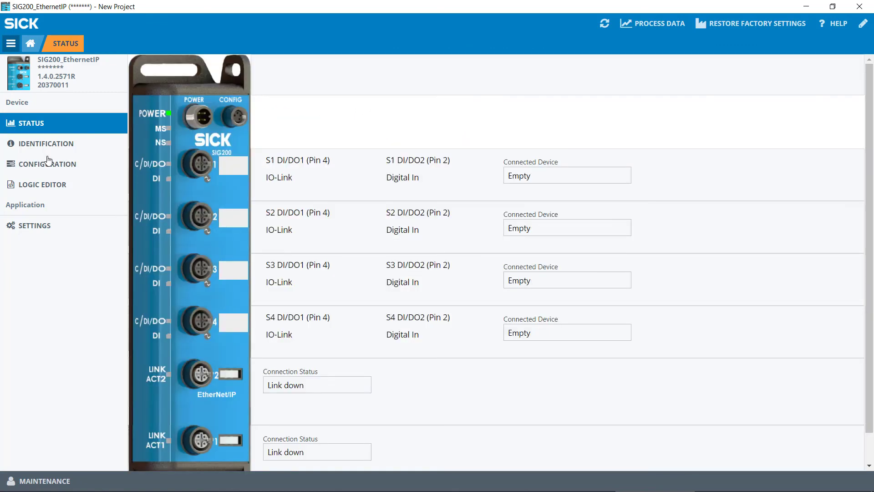